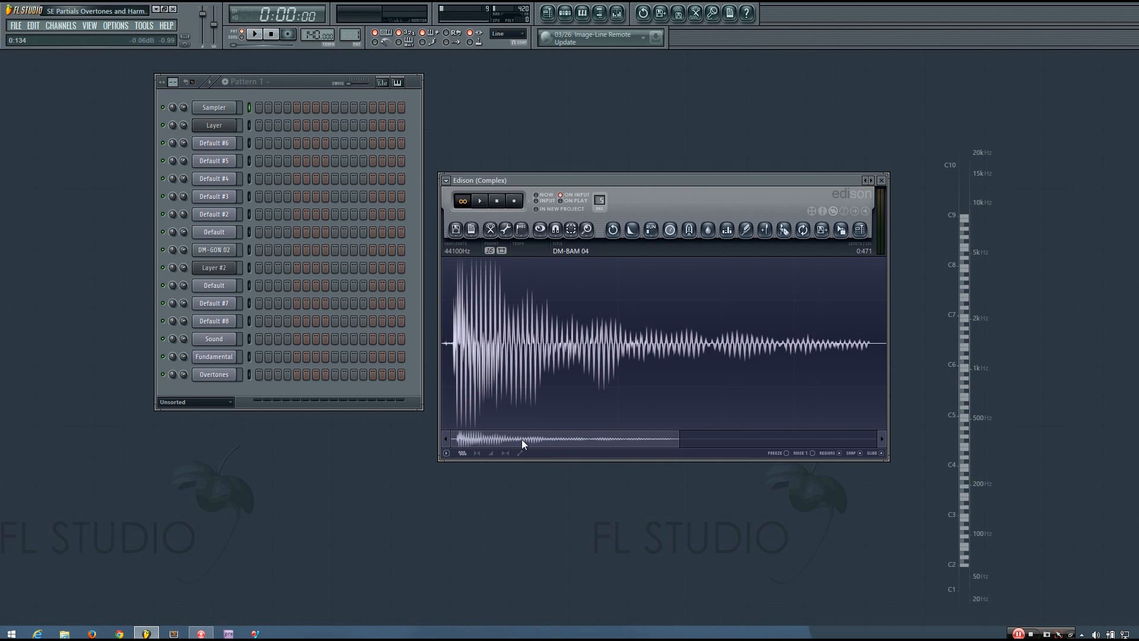
Preview the drum sample, then close the Edison sample editor
left_click(479, 200)
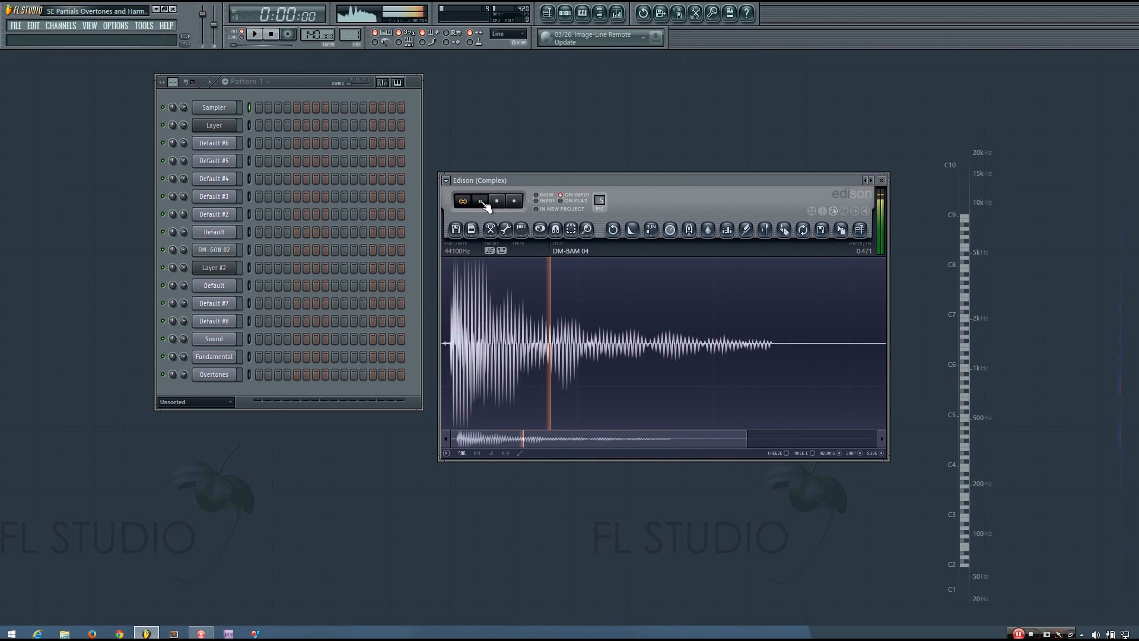
left_click(478, 200)
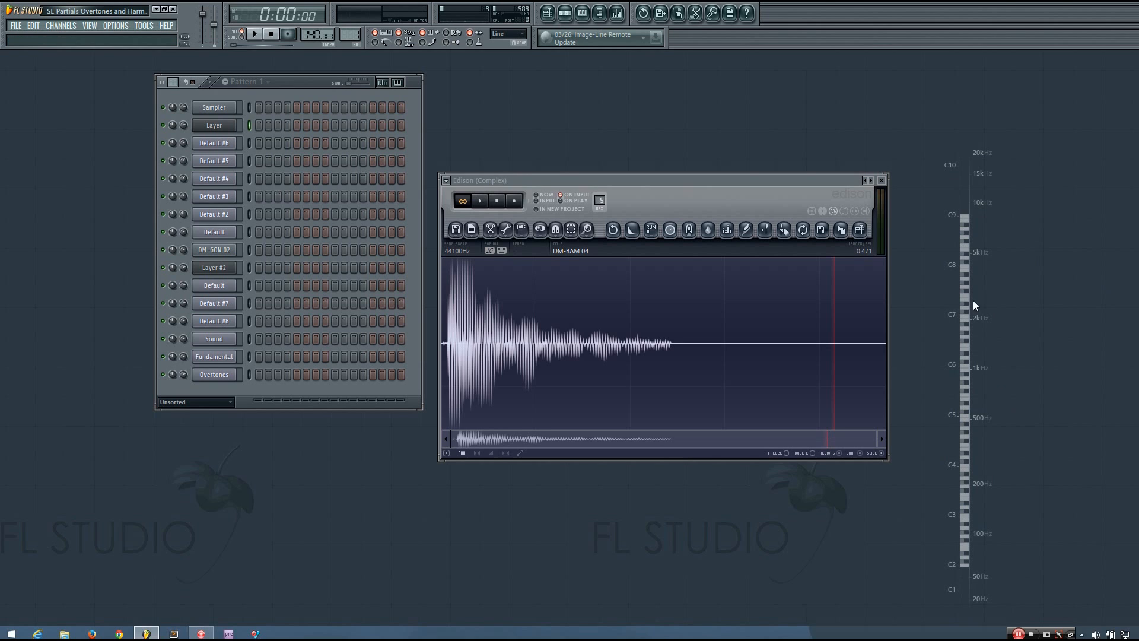
left_click(880, 180)
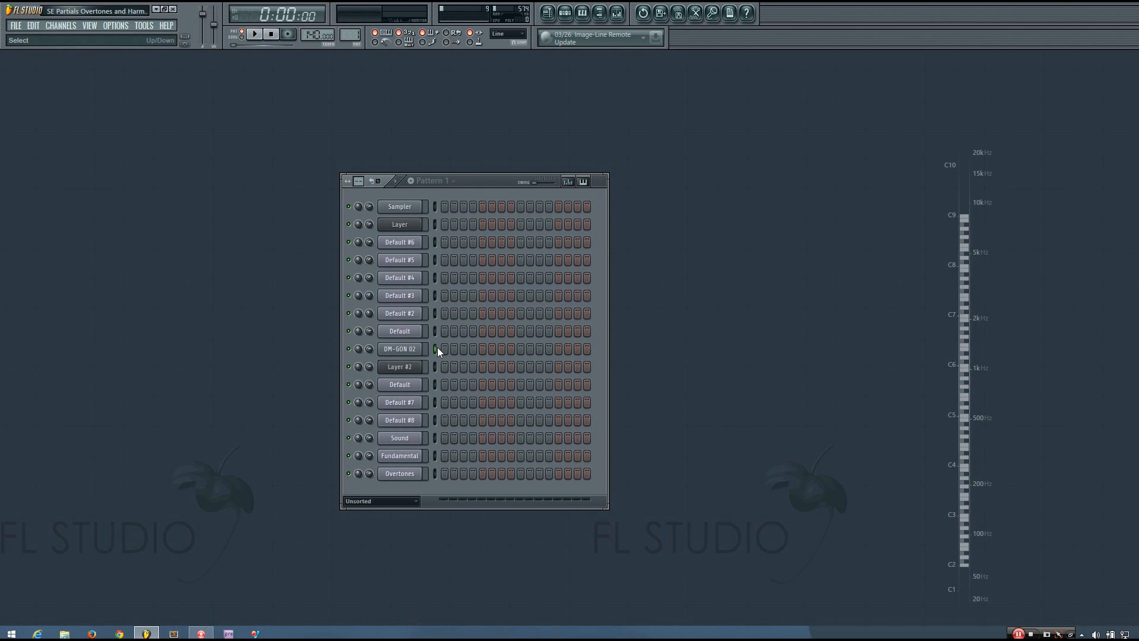
left_click(435, 349)
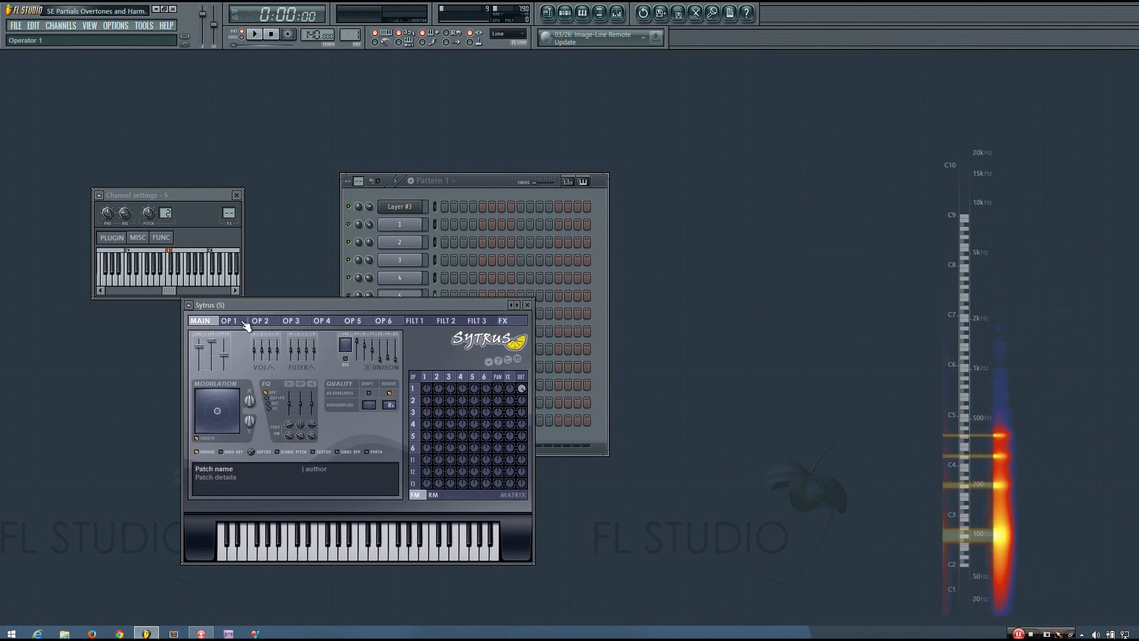
Open channel 6's Sytrus plugin window alongside its Channel settings
left_click(230, 321)
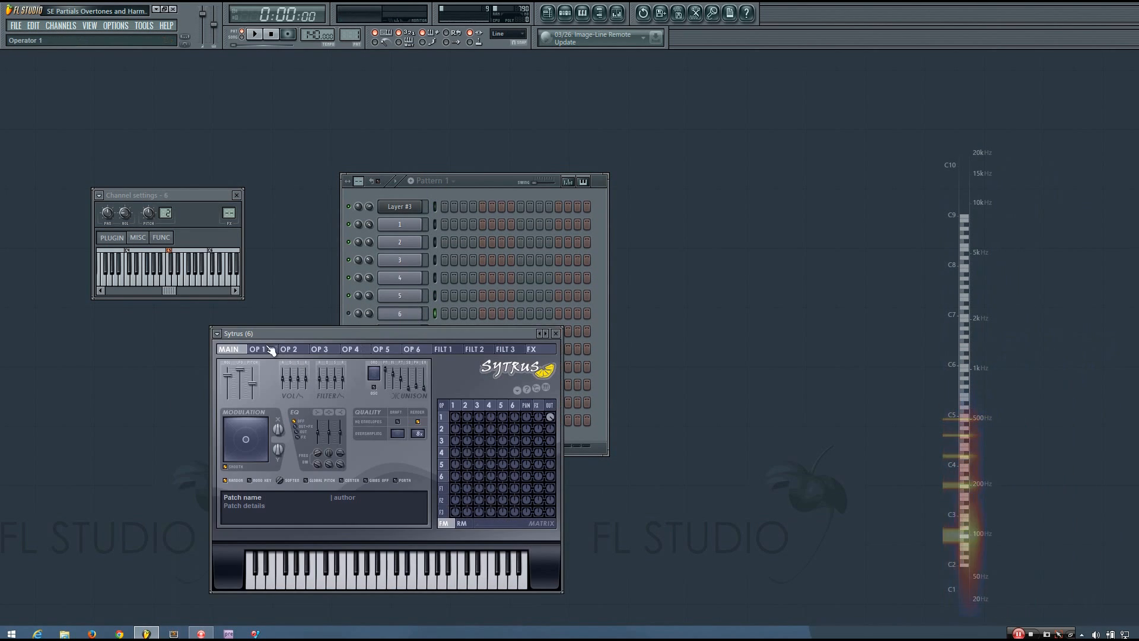
left_click(556, 334)
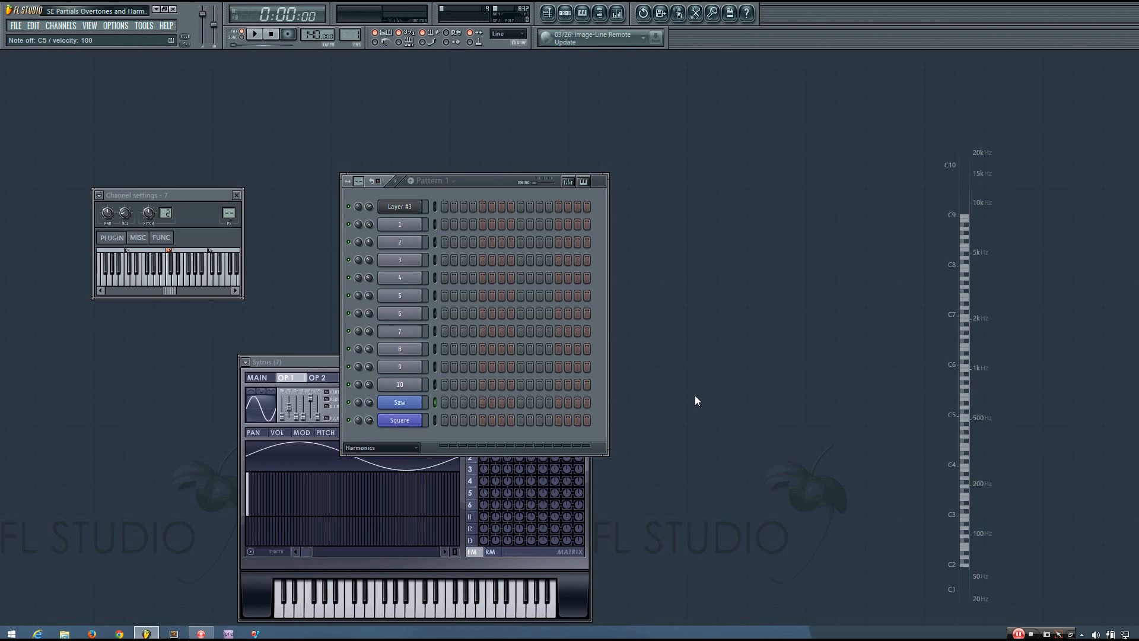
mouse_move(434, 424)
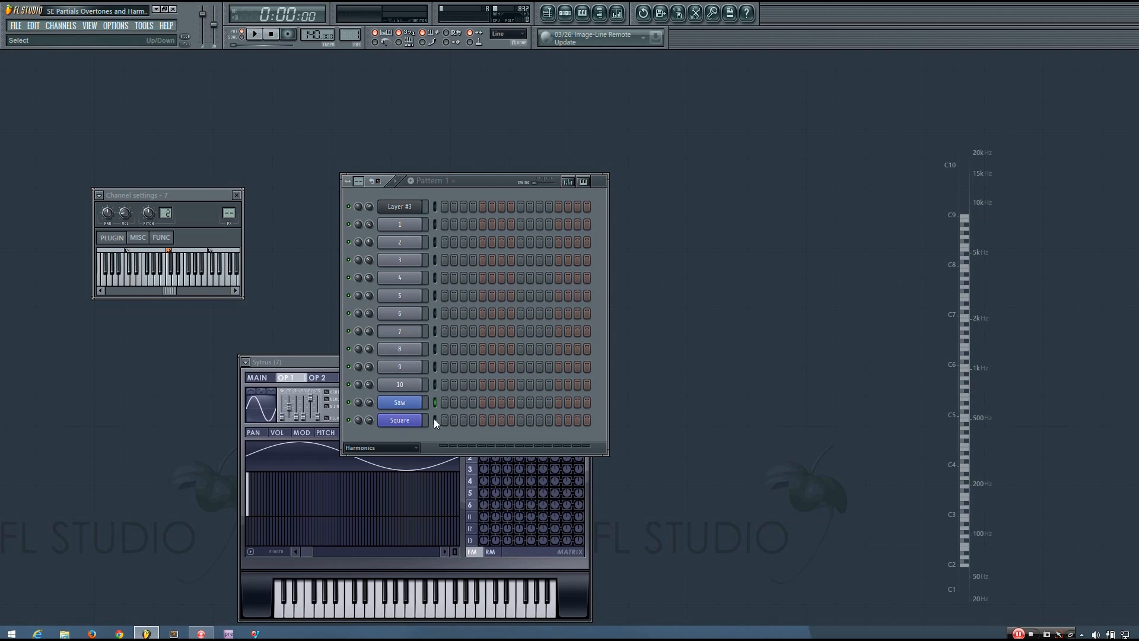
left_click(253, 35)
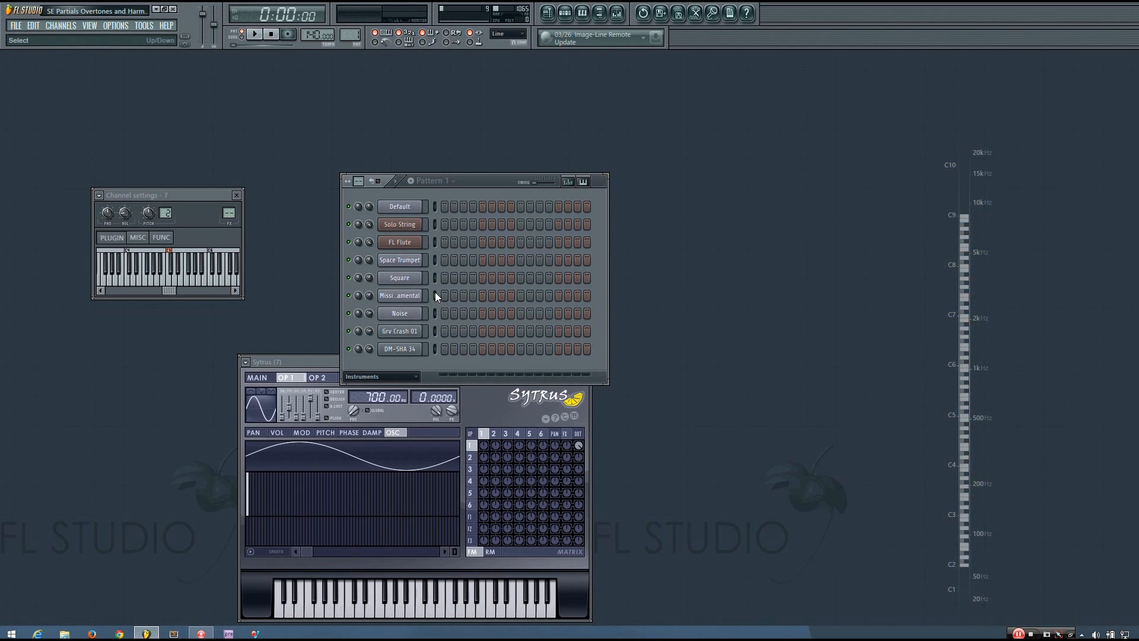
Select the Missing Fundamental instrument channel between Square and Noise
left_click(399, 295)
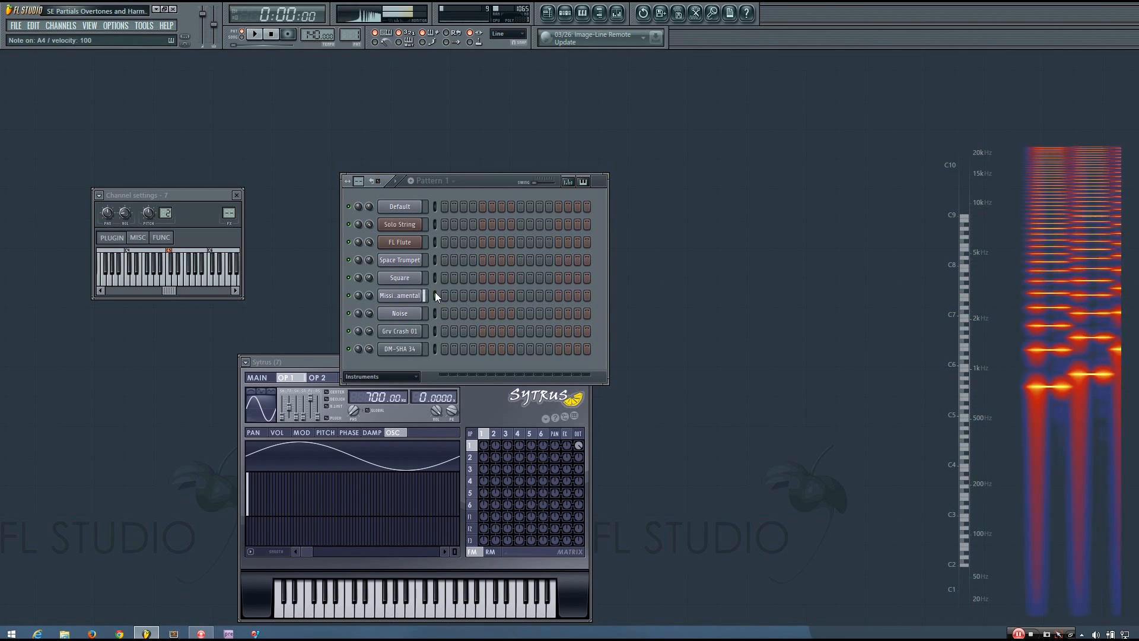